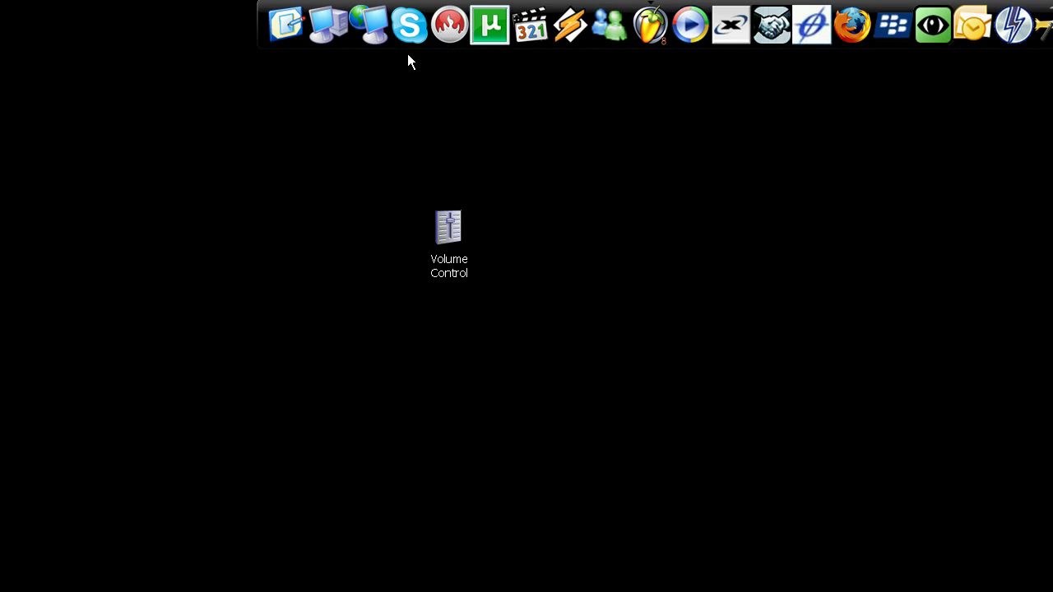
pyautogui.moveTo(381, 141)
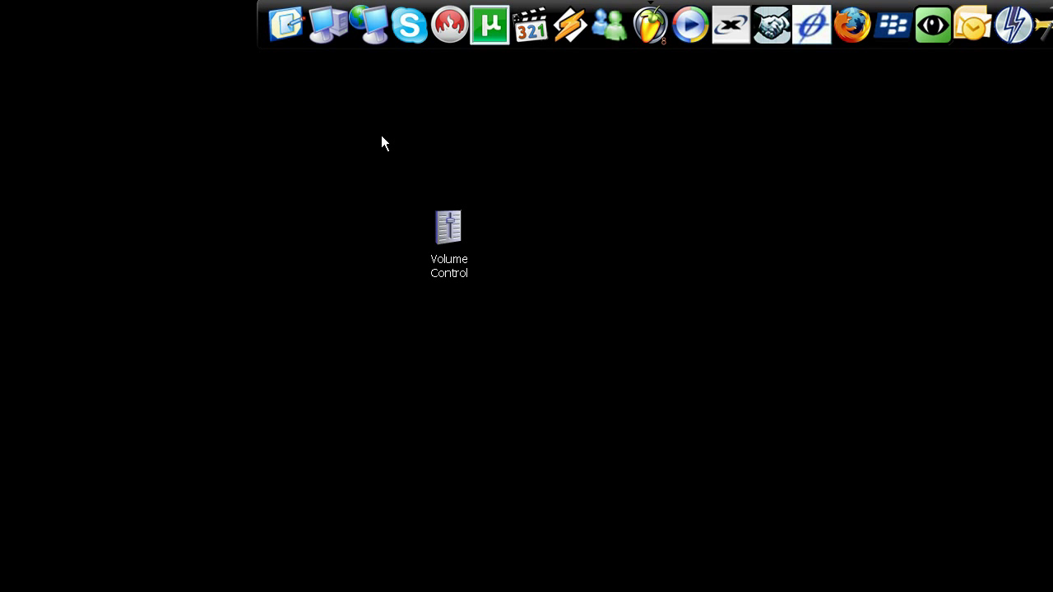
pyautogui.moveTo(405, 176)
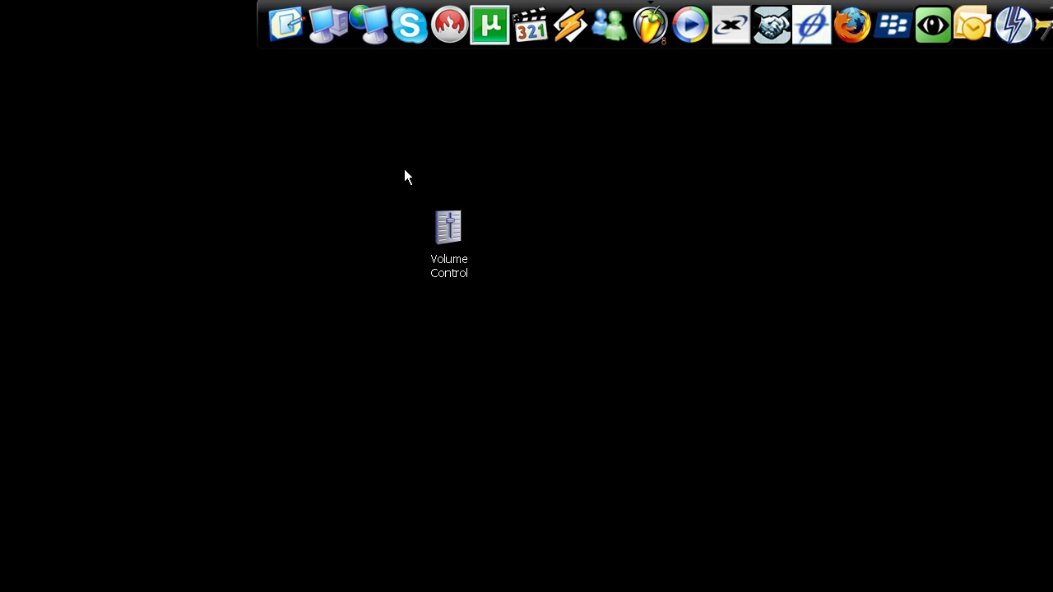
pyautogui.moveTo(299, 247)
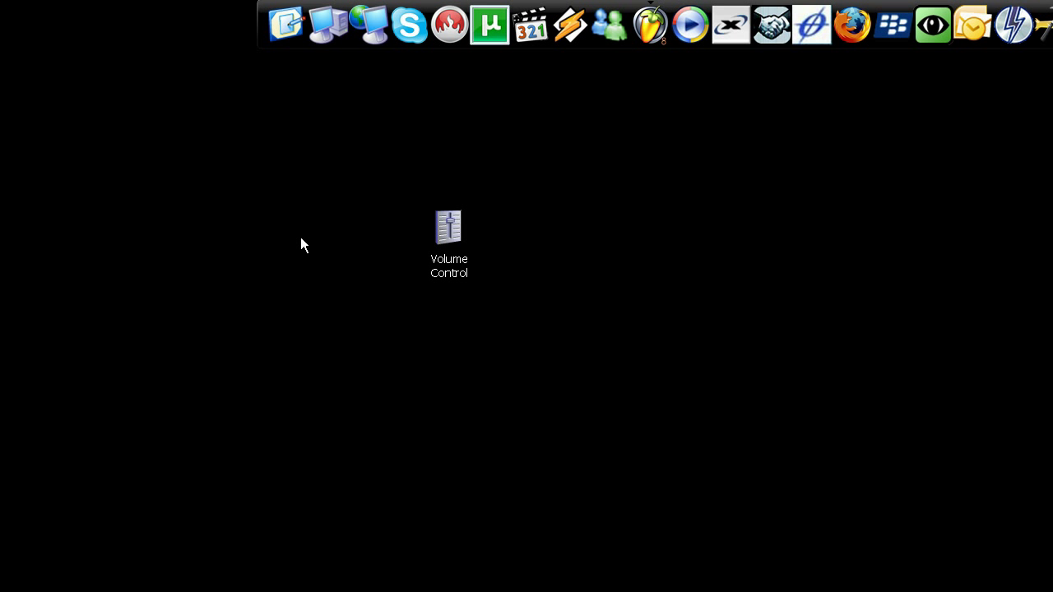
pyautogui.moveTo(411, 321)
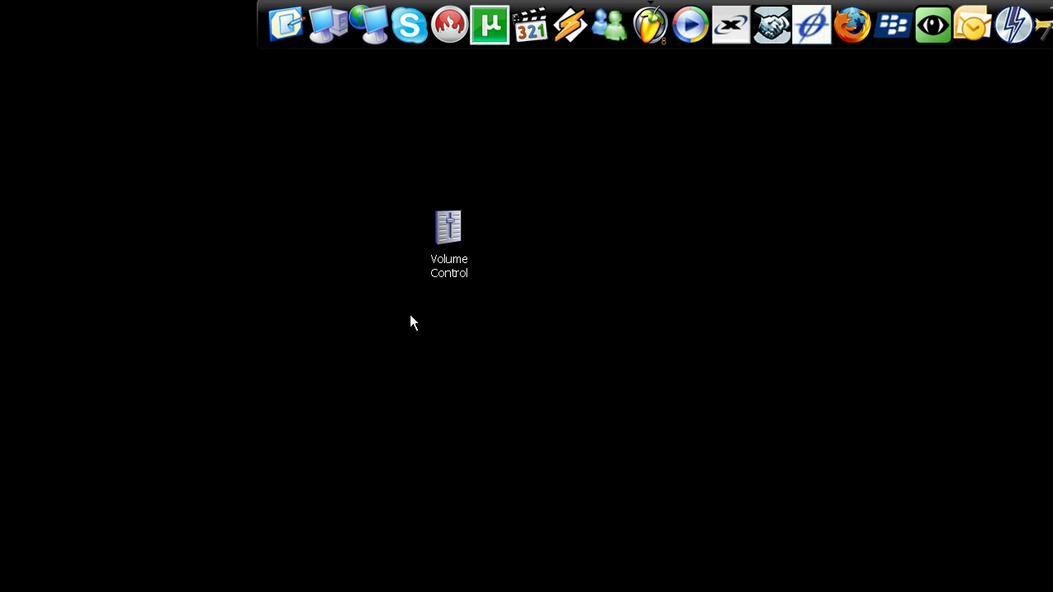
pyautogui.moveTo(451, 301)
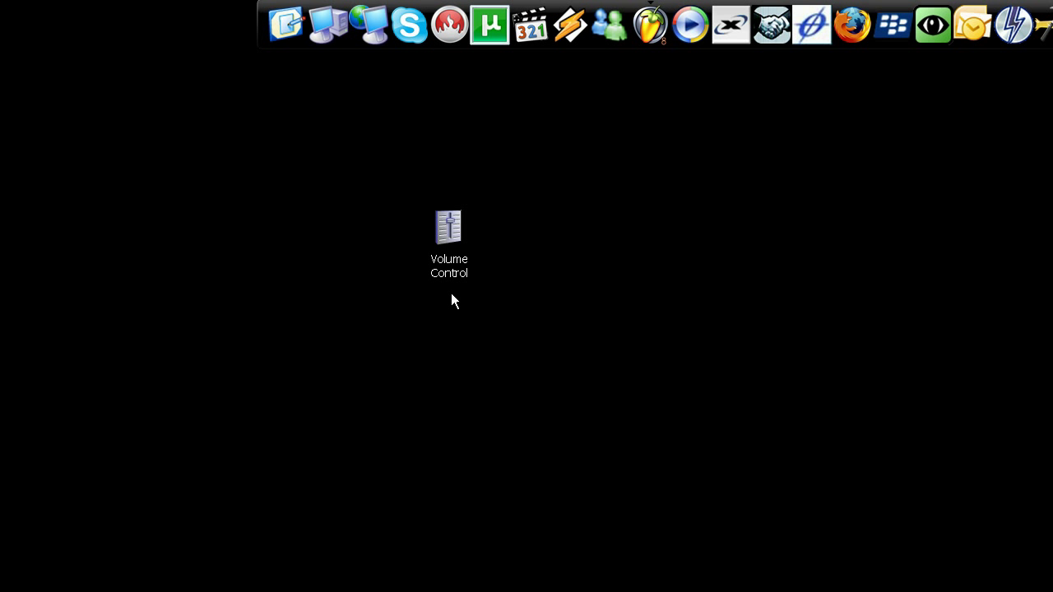
pyautogui.moveTo(387, 393)
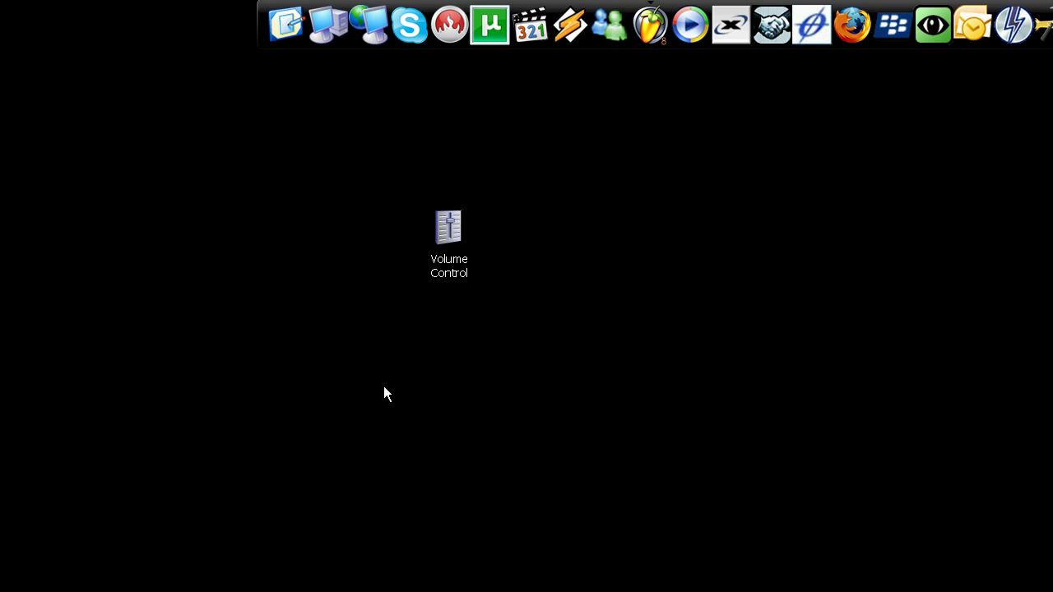
pyautogui.moveTo(354, 405)
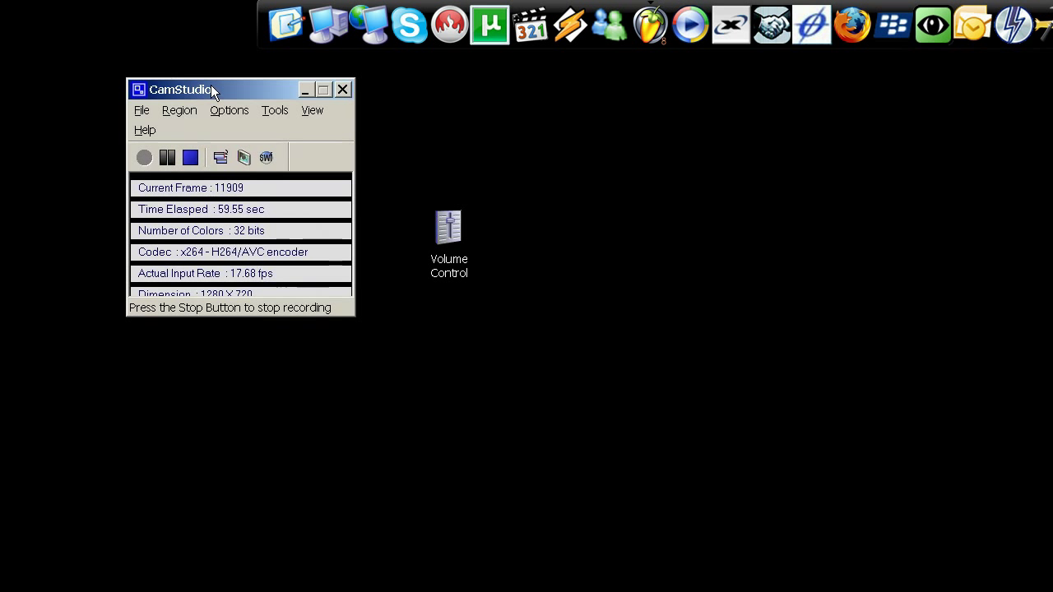
# Step: Minimize the CamStudio recorder and select the Volume Control desktop shortcut
pyautogui.click(343, 89)
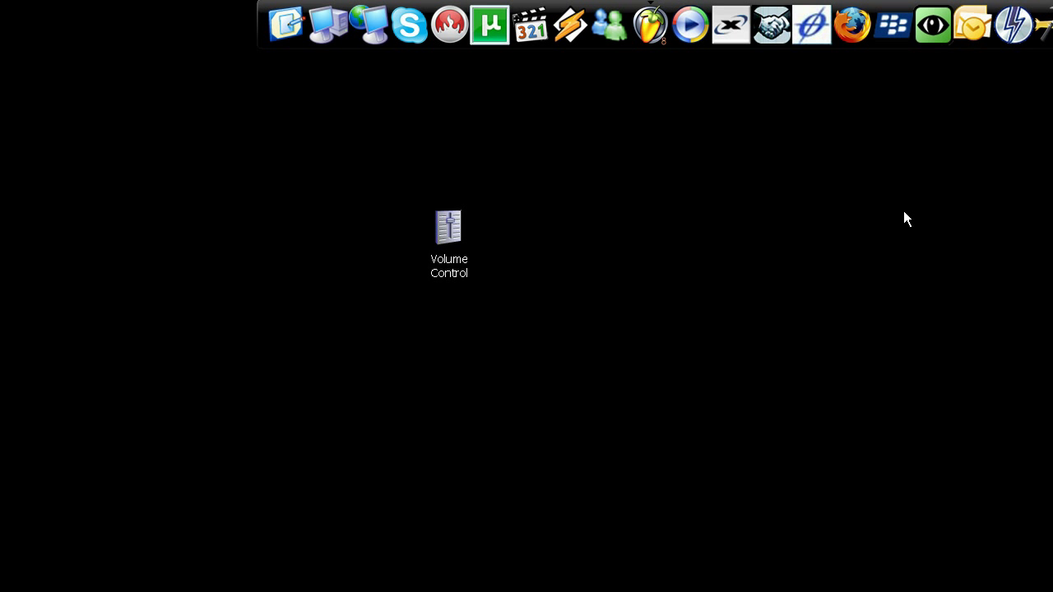
pyautogui.moveTo(412, 283)
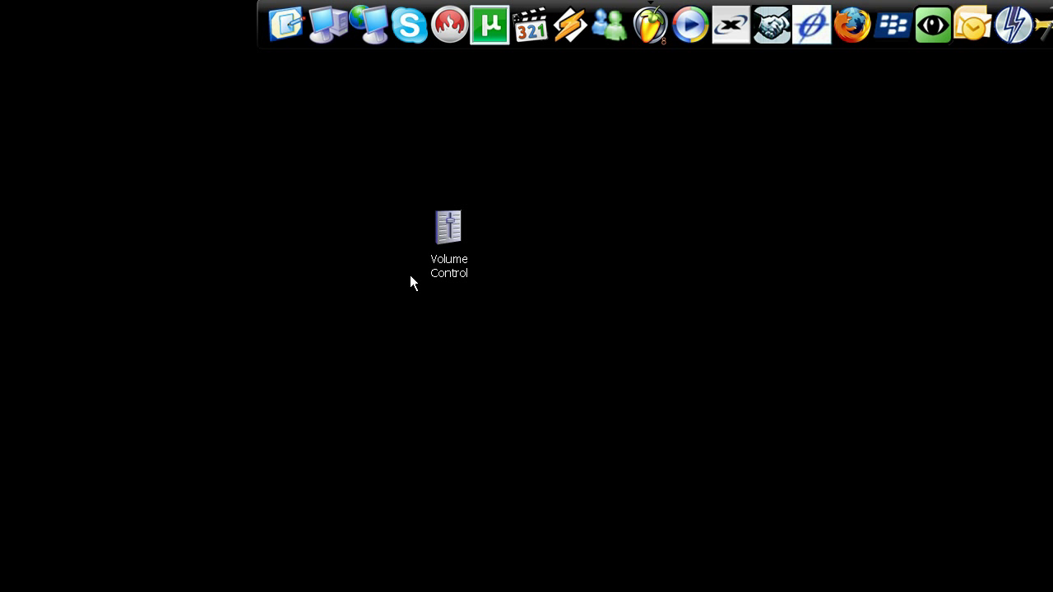
pyautogui.click(448, 227)
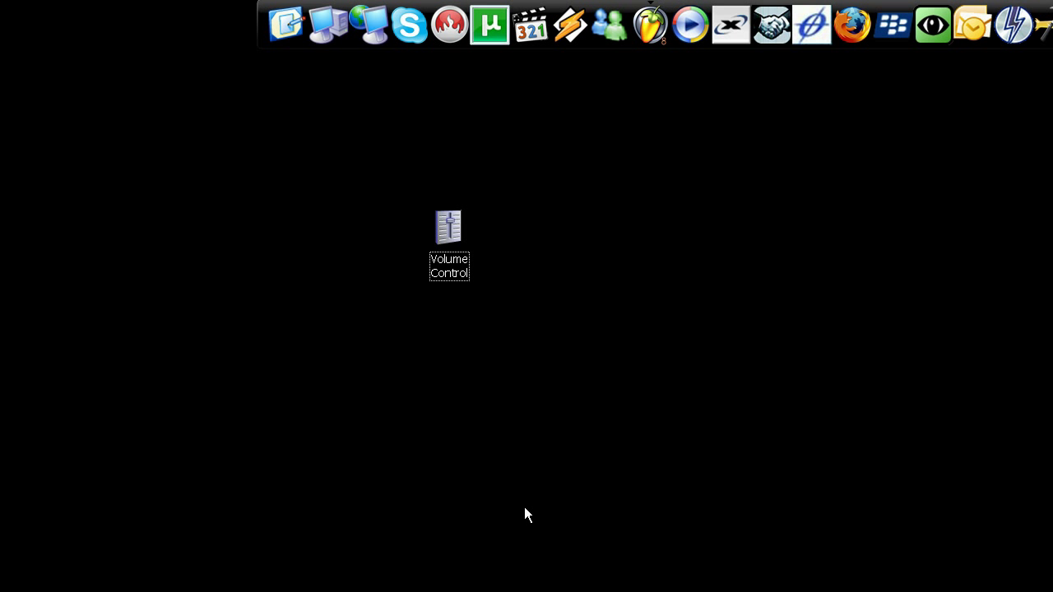
pyautogui.moveTo(550, 465)
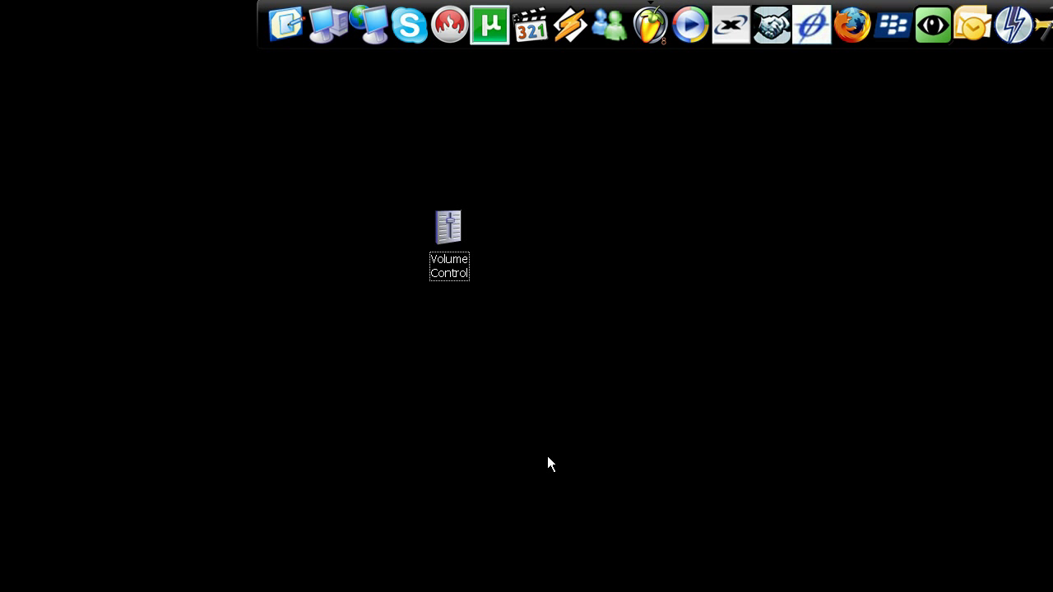
pyautogui.moveTo(436, 395)
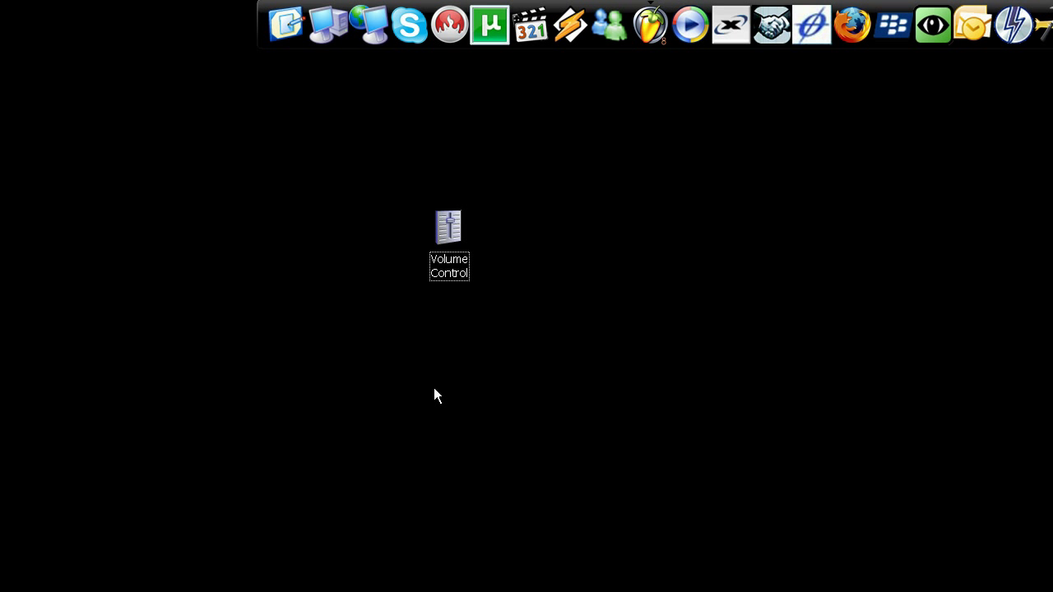
pyautogui.moveTo(474, 362)
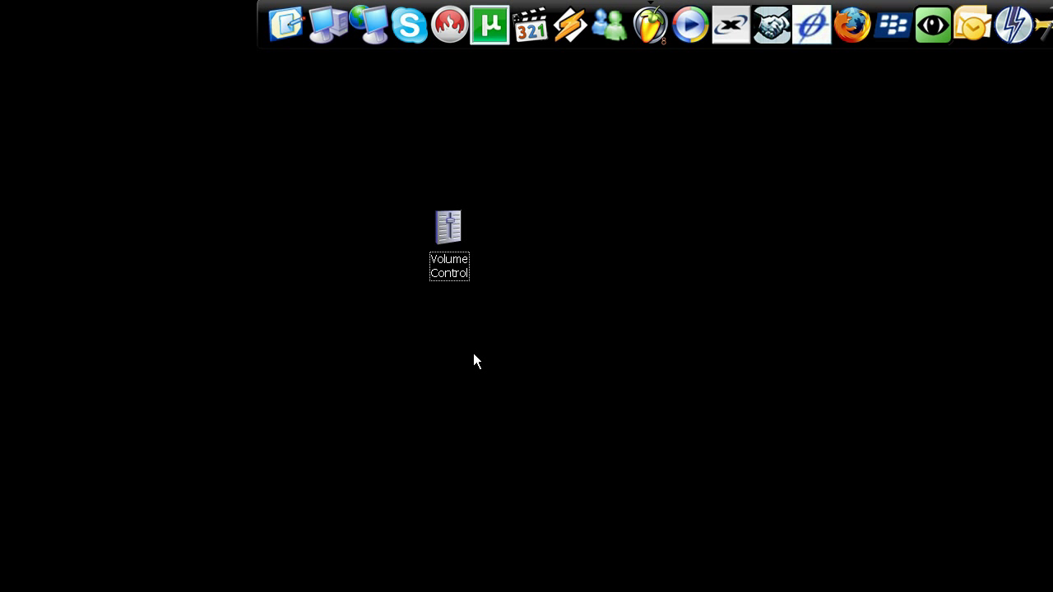
pyautogui.moveTo(598, 210)
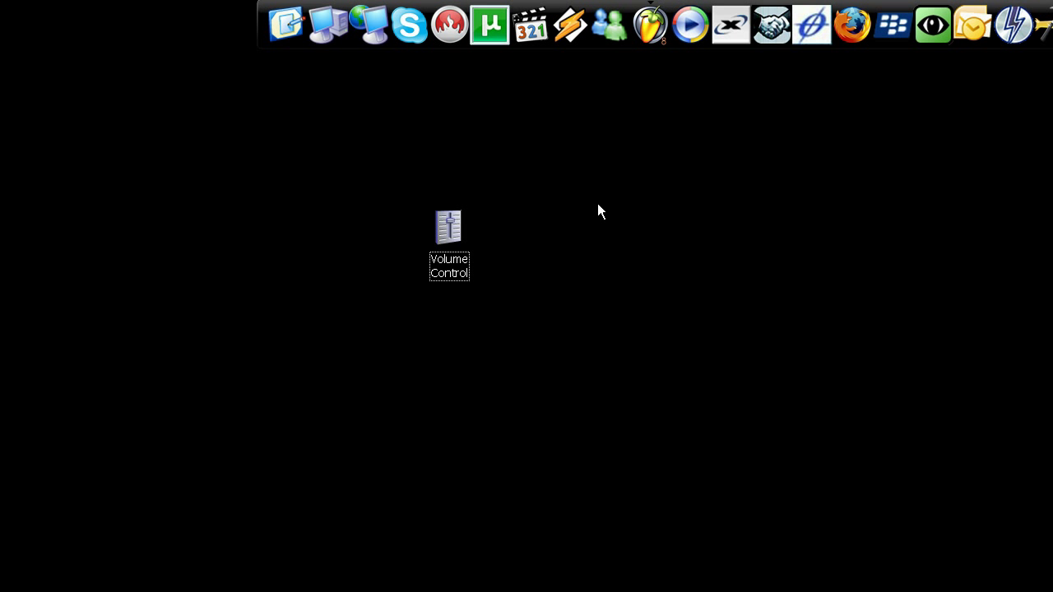
pyautogui.moveTo(603, 275)
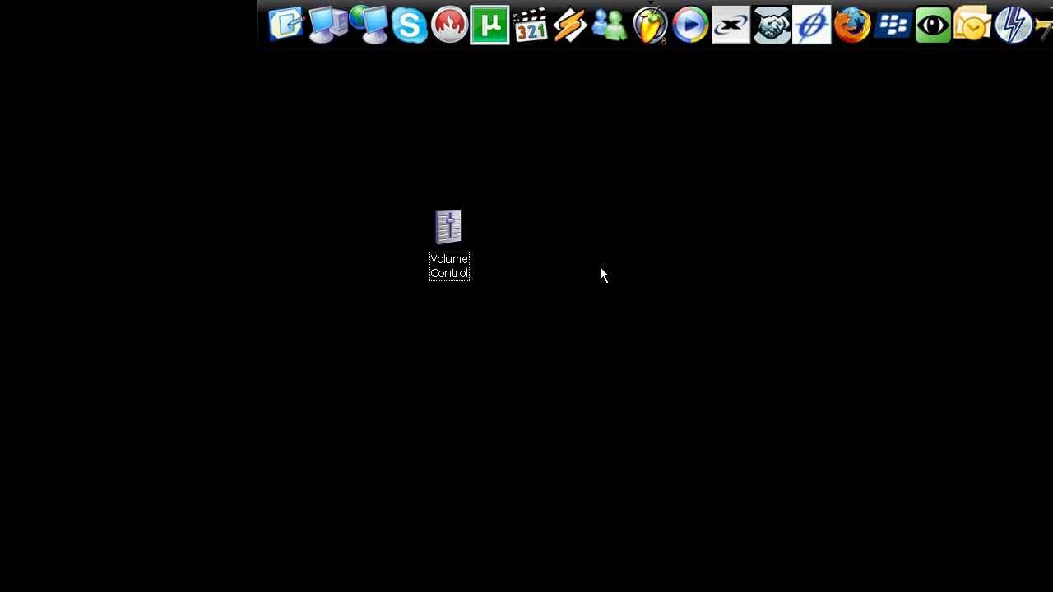
pyautogui.moveTo(654, 165)
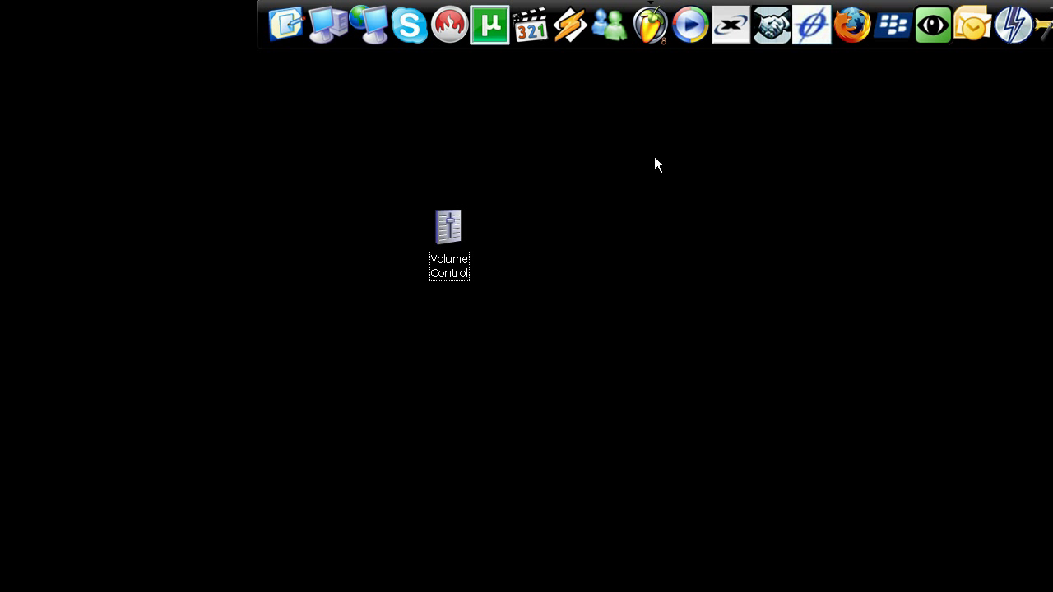
# Step: Launch the Master Volume mixer and bring up its Options > Properties dialog
pyautogui.doubleClick(447, 227)
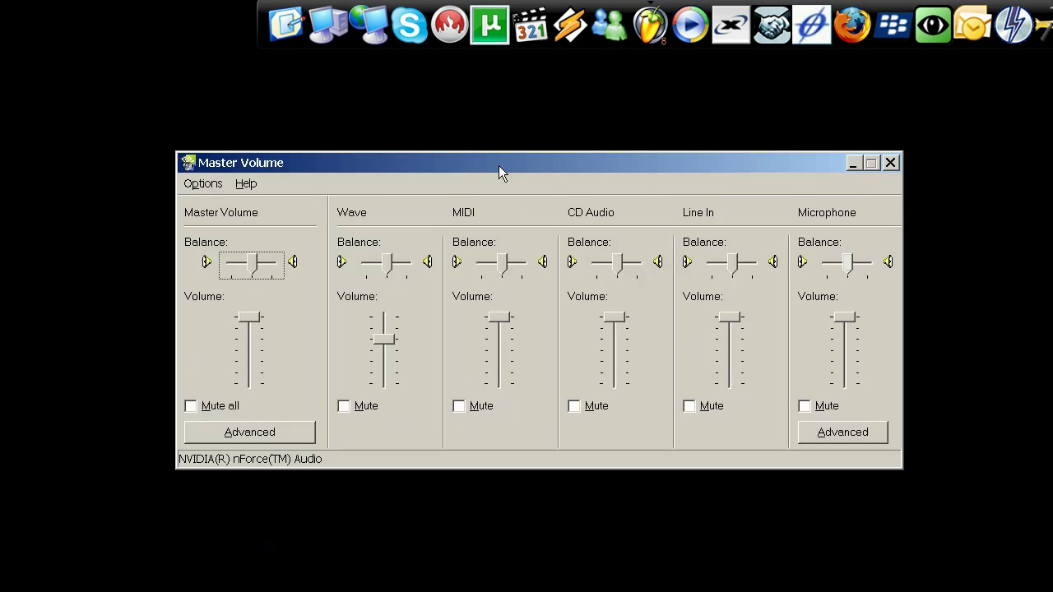
pyautogui.moveTo(502, 163); pyautogui.dragTo(365, 155)
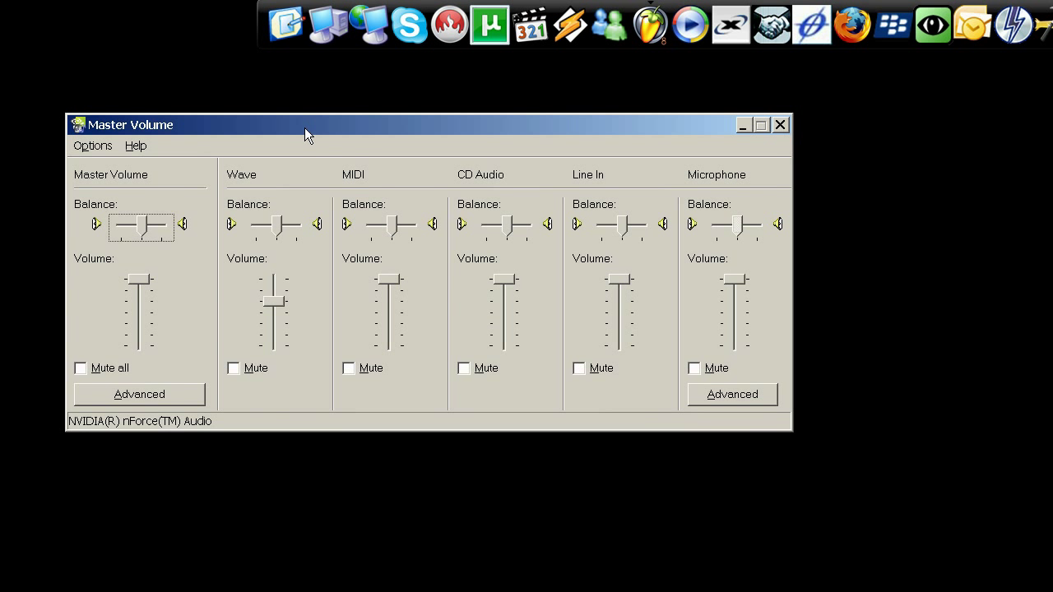
pyautogui.click(92, 145)
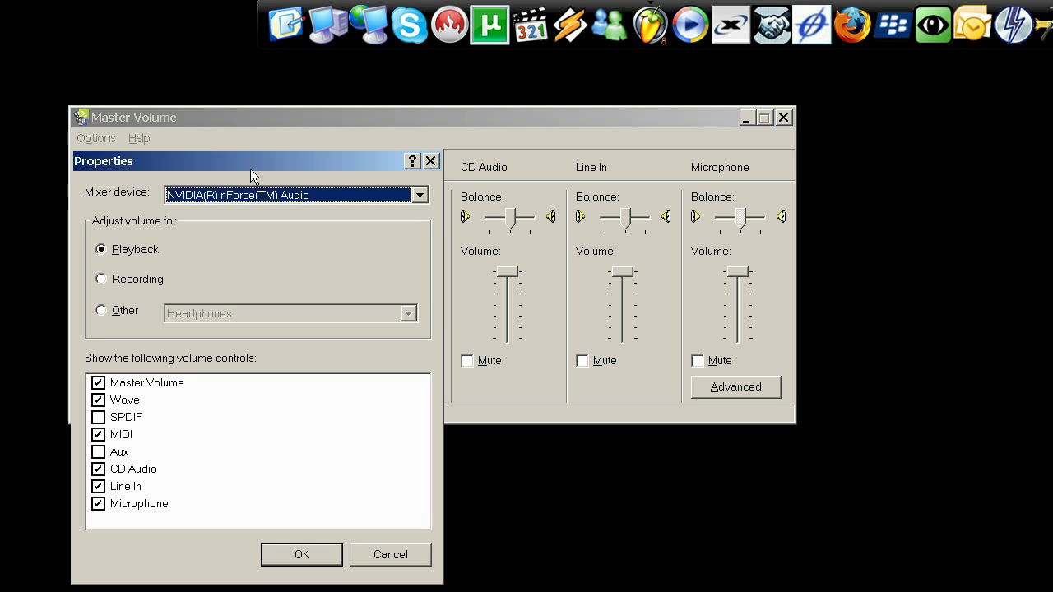
# Step: Switch the mixer from playback to the Recording controls
pyautogui.click(299, 554)
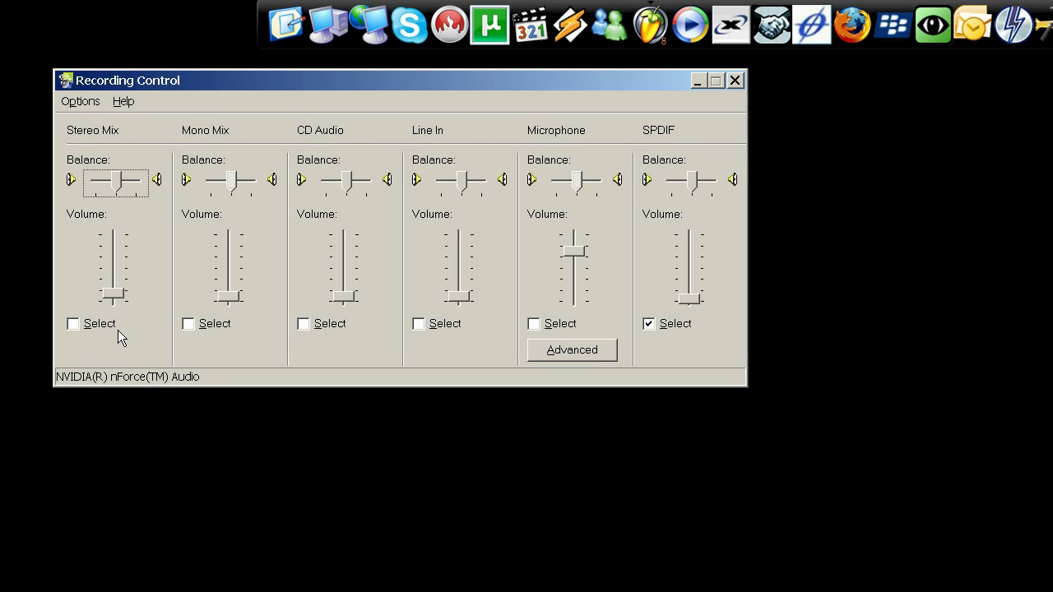
pyautogui.moveTo(717, 262)
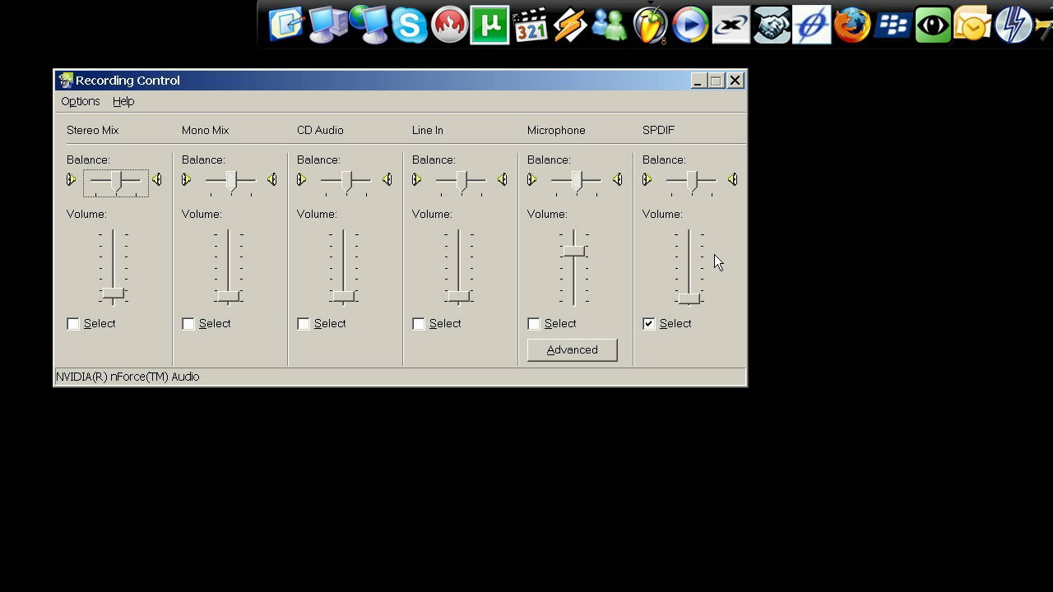
pyautogui.moveTo(550, 311)
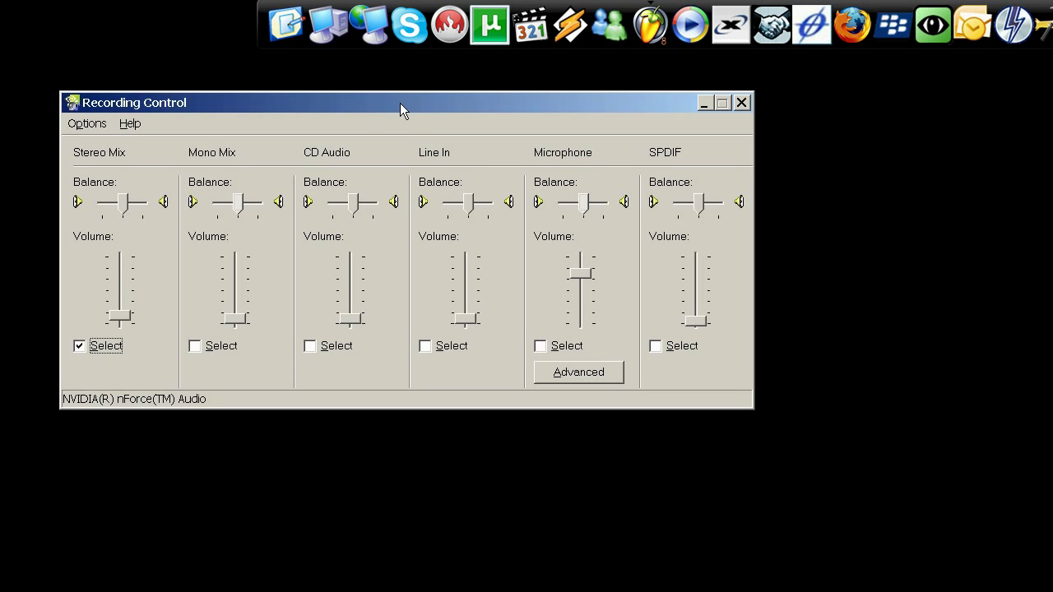
# Step: Adjust the Stereo Mix recording volume up then back down to a low level
pyautogui.moveTo(403, 102); pyautogui.dragTo(441, 88)
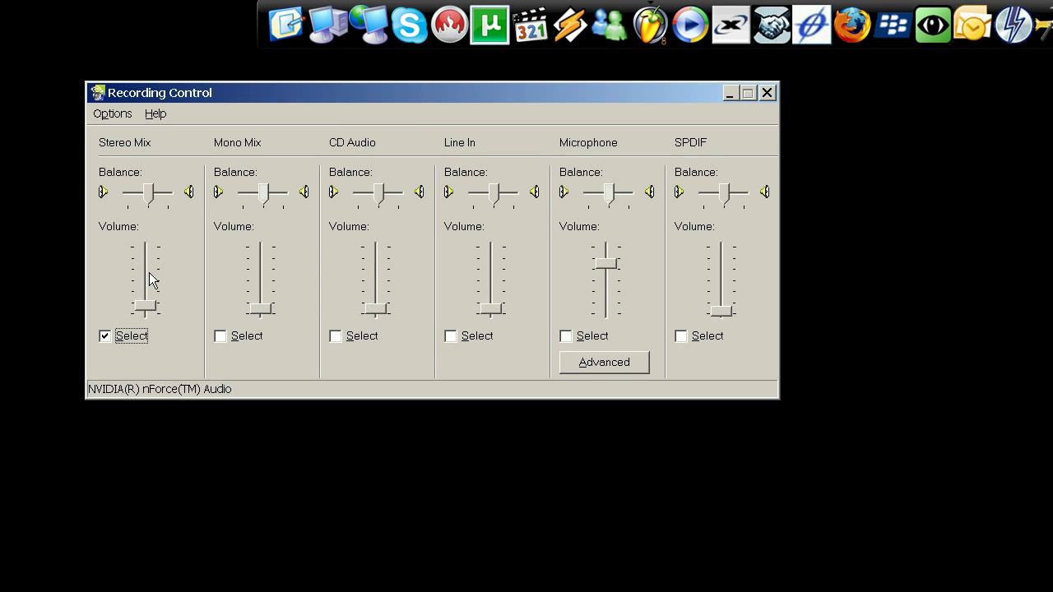
pyautogui.moveTo(147, 309); pyautogui.dragTo(146, 247)
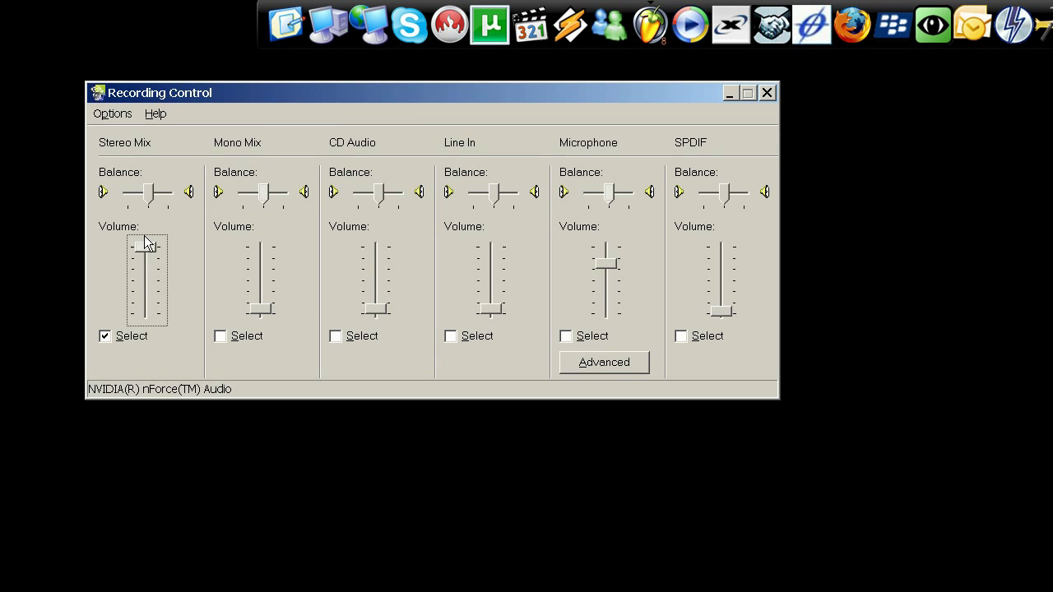
pyautogui.moveTo(145, 244); pyautogui.dragTo(145, 310)
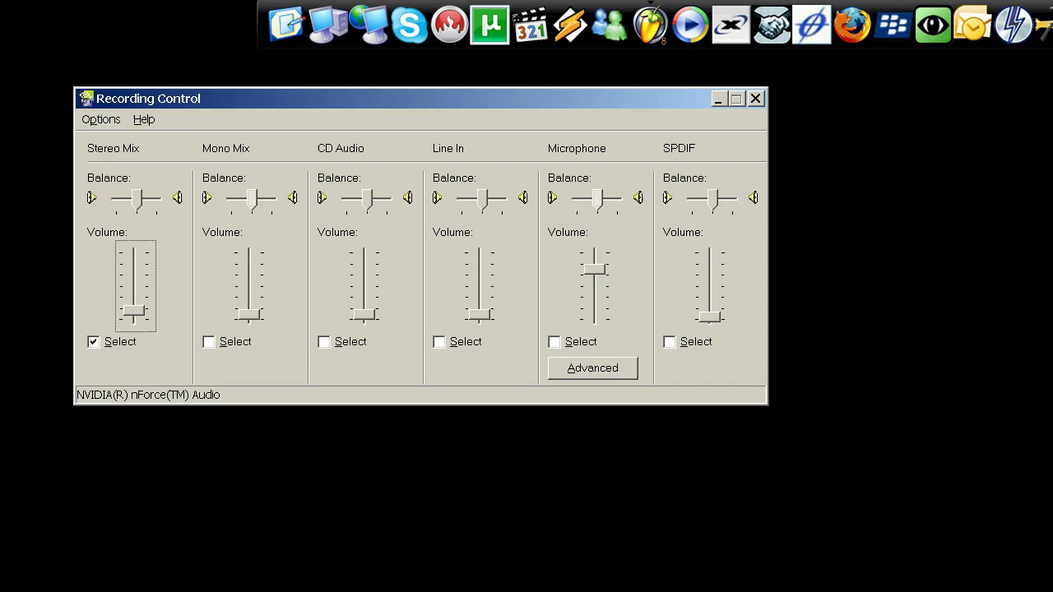
# Step: Load the GT-Waves.flp project from FL Studio's recent projects list
pyautogui.click(30, 38)
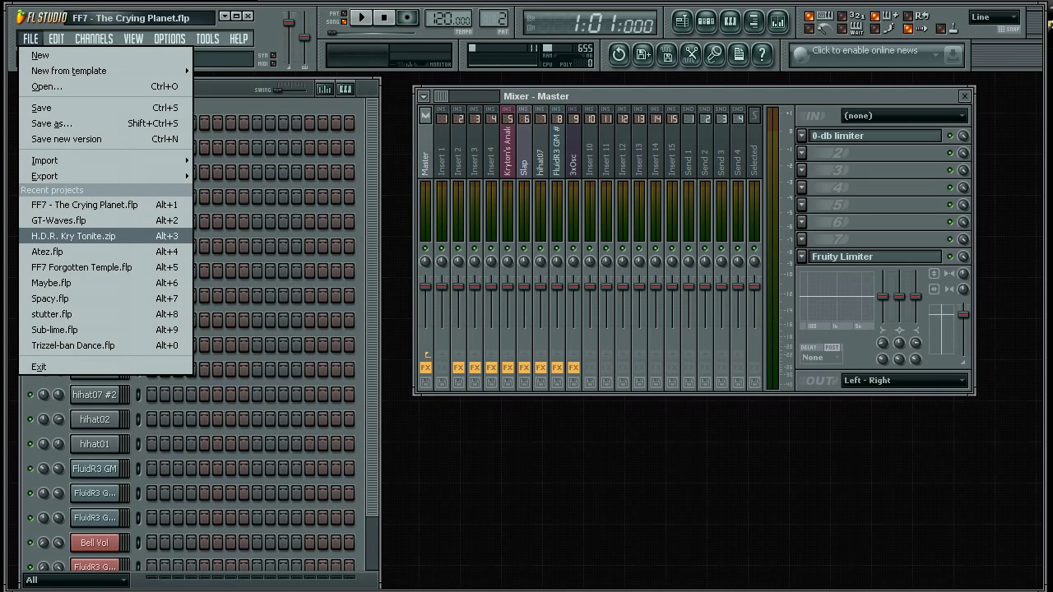
pyautogui.click(58, 221)
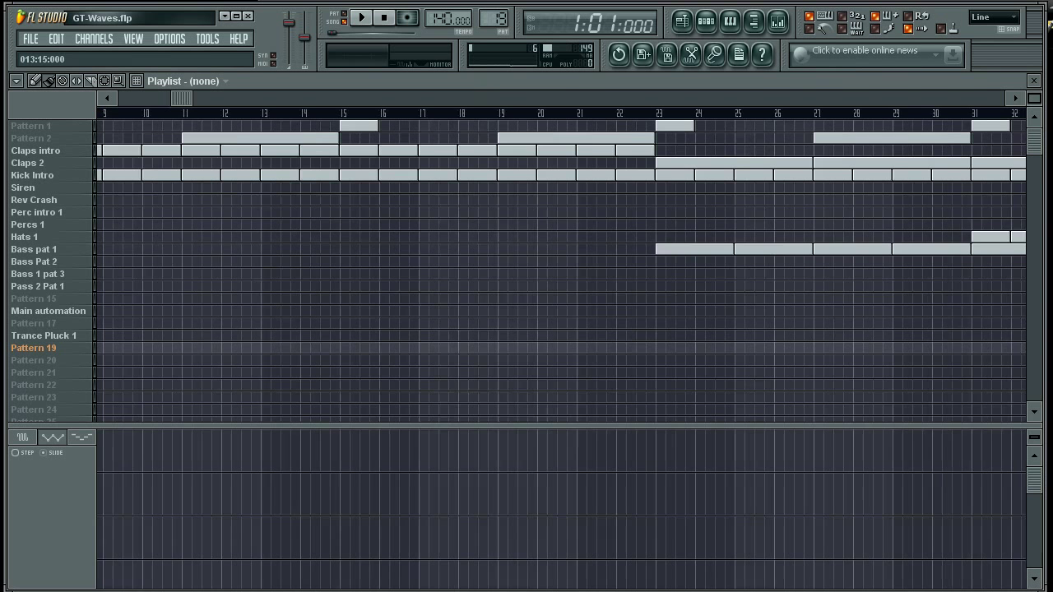
# Step: Play the GT-Waves song through, then stop it and leave FL Studio
pyautogui.click(361, 16)
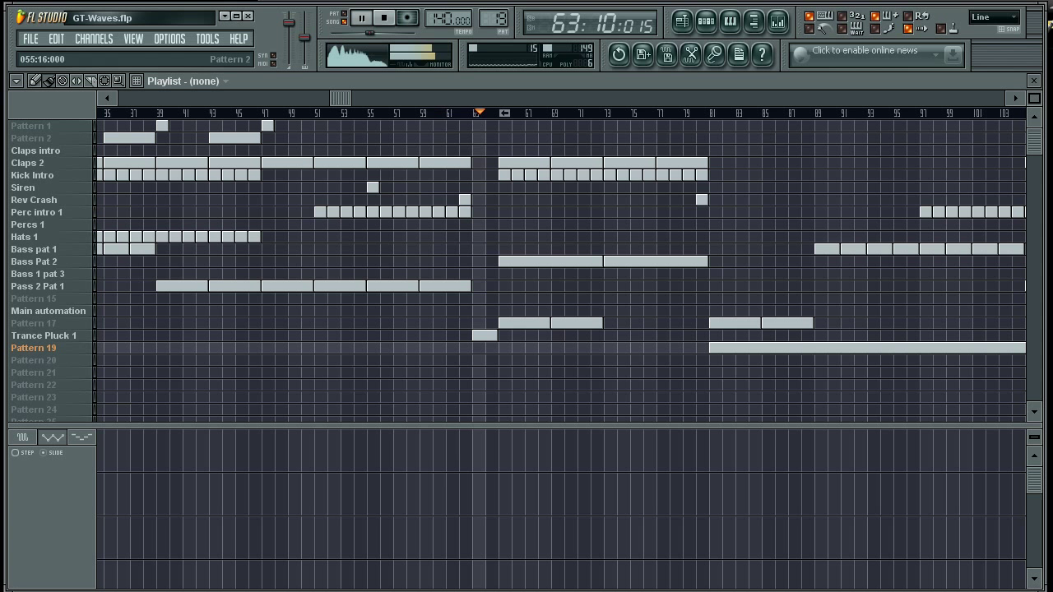
pyautogui.click(360, 16)
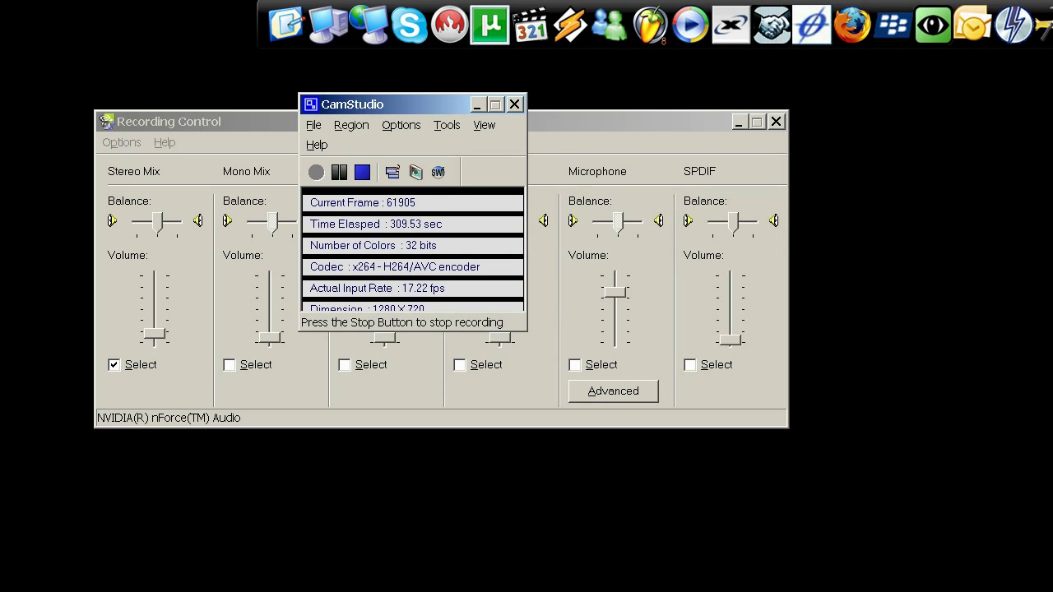
# Step: Dismiss the CamStudio status window and close the Recording Control mixer
pyautogui.click(513, 104)
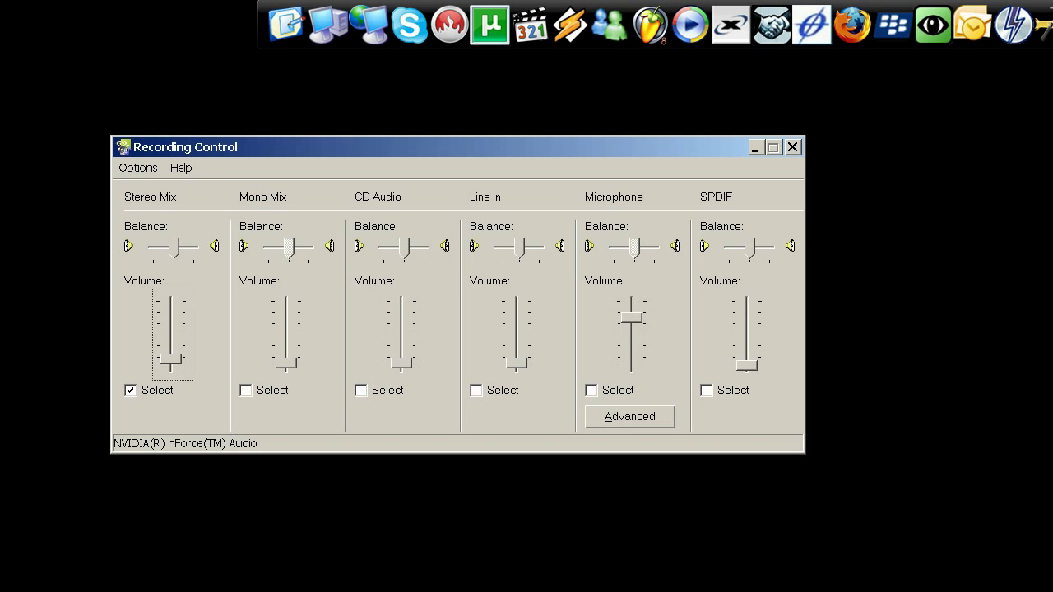
pyautogui.click(791, 146)
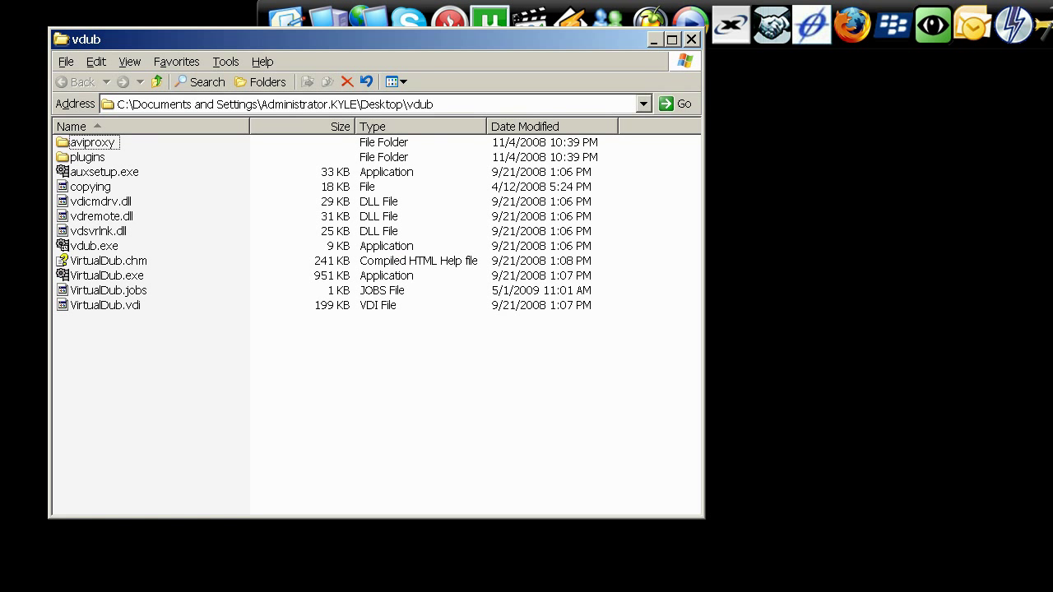
# Step: Launch VirtualDub.exe from the vdub folder and maximize its window
pyautogui.doubleClick(106, 275)
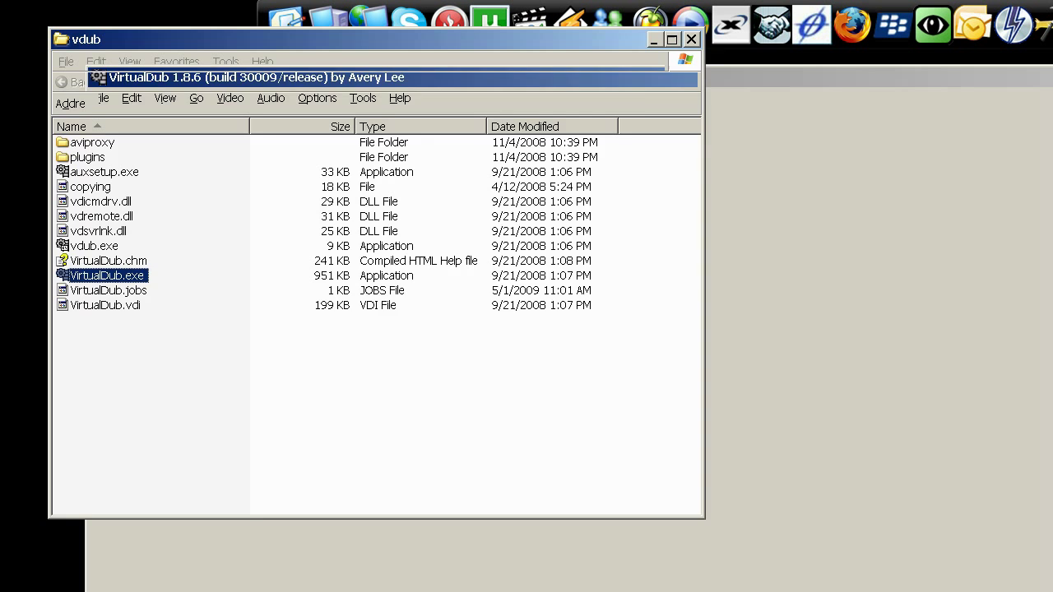
pyautogui.doubleClick(106, 275)
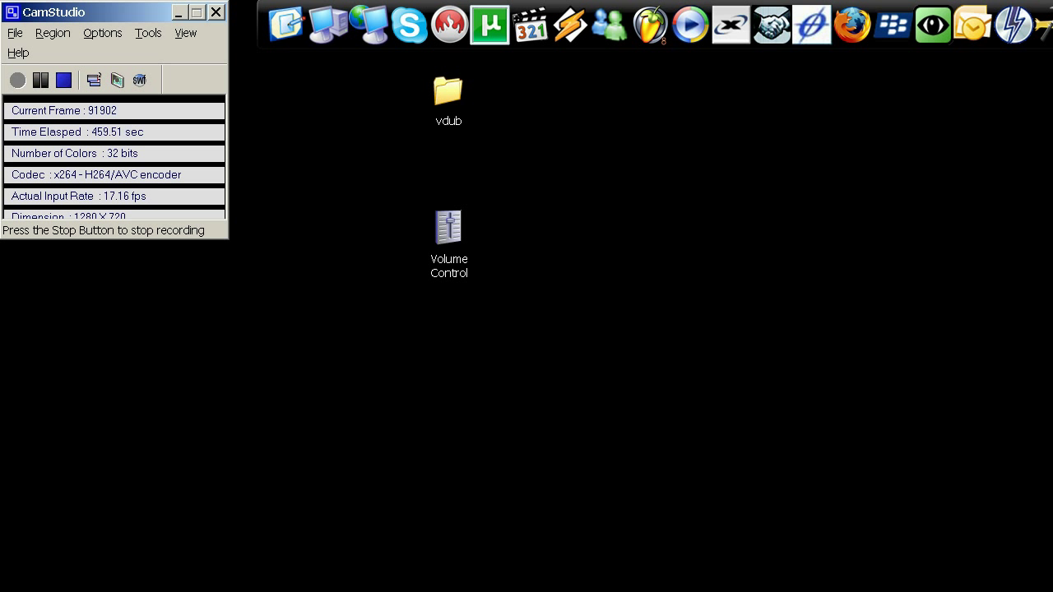
pyautogui.click(448, 91)
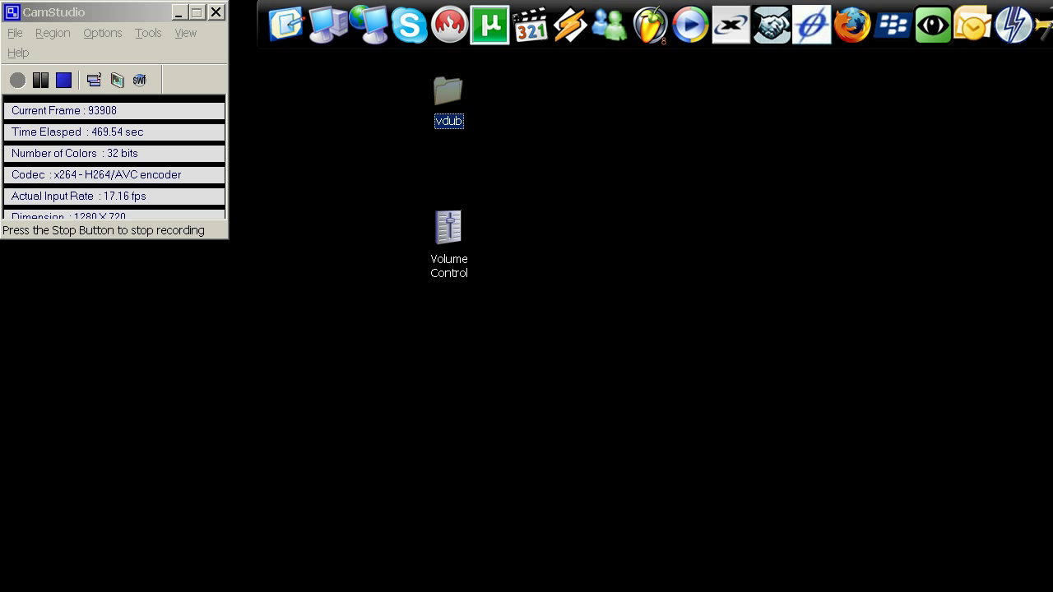